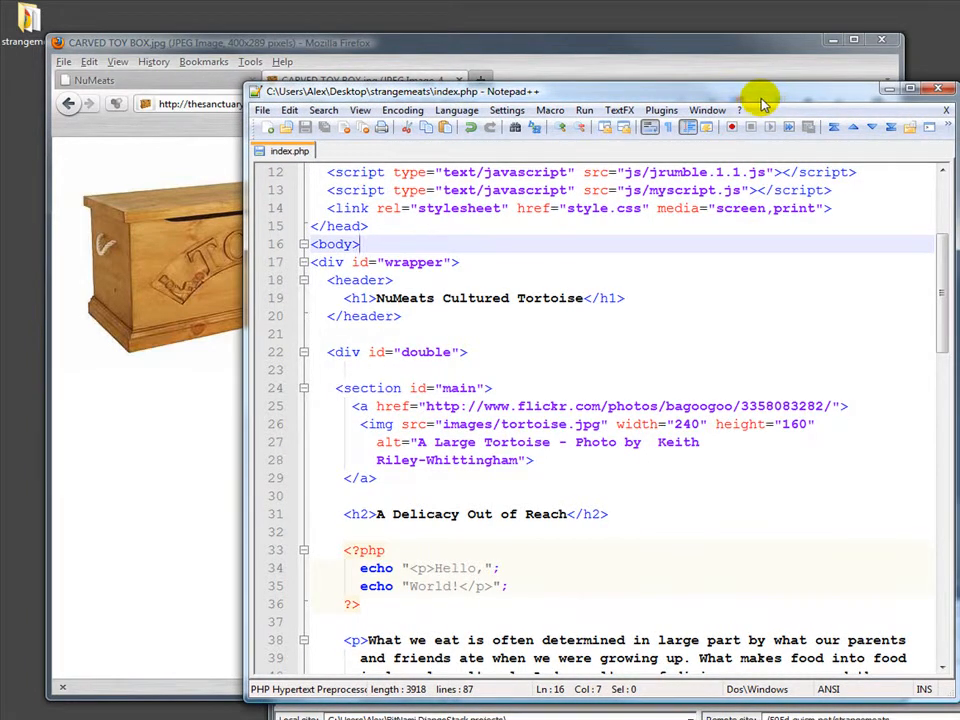
{"action": "mouse_move", "coordinate": [596, 62]}
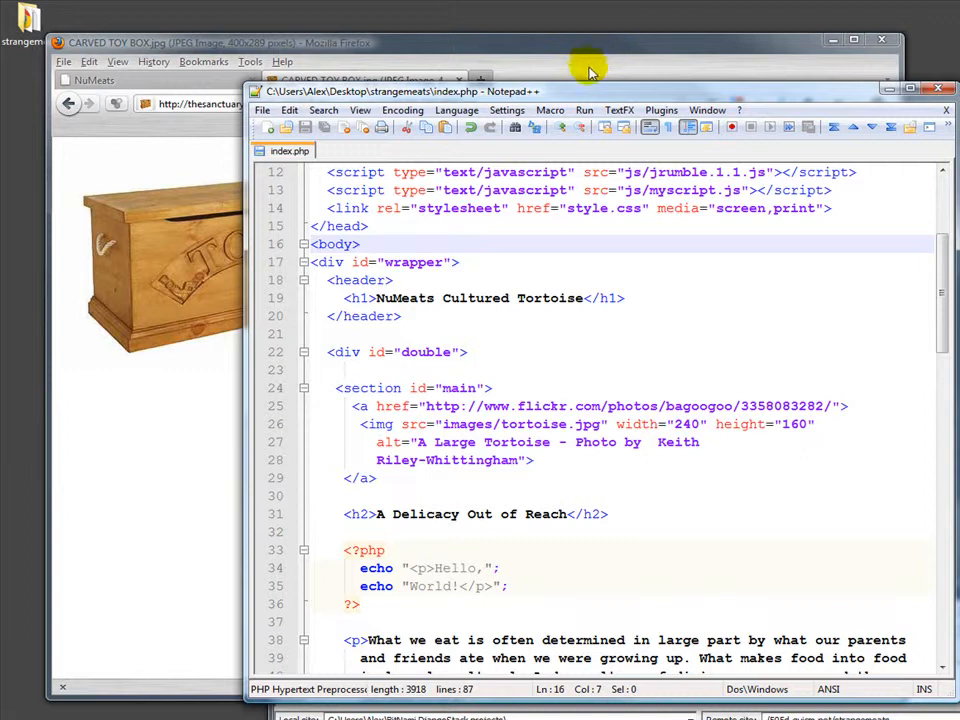
{"action": "mouse_move", "coordinate": [528, 164]}
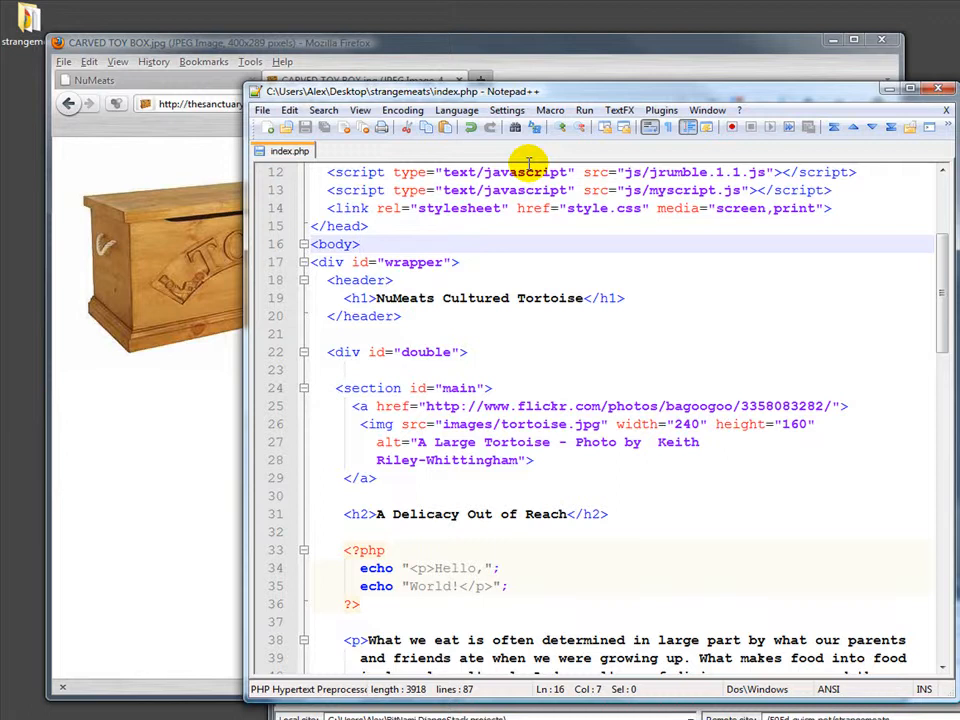
{"action": "mouse_move", "coordinate": [512, 332]}
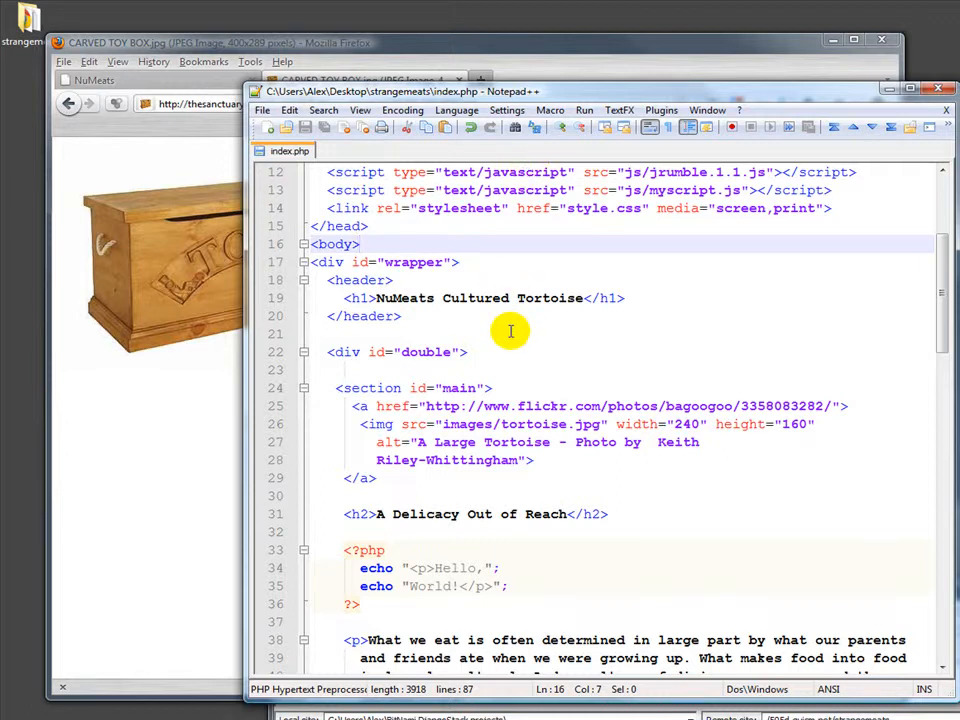
{"action": "mouse_move", "coordinate": [408, 298]}
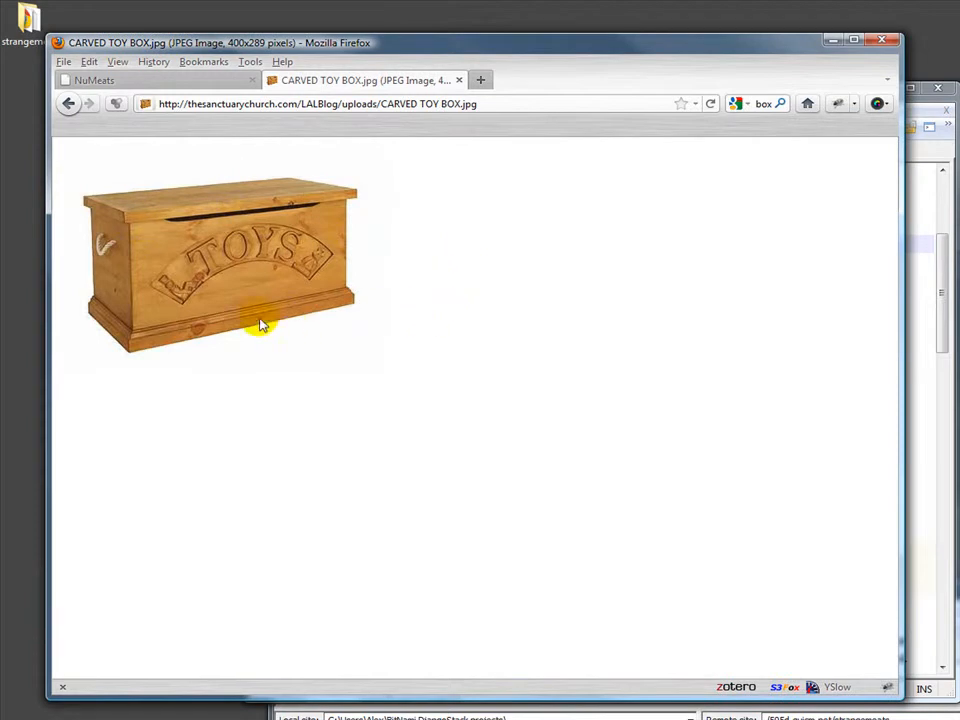
{"action": "mouse_move", "coordinate": [168, 288]}
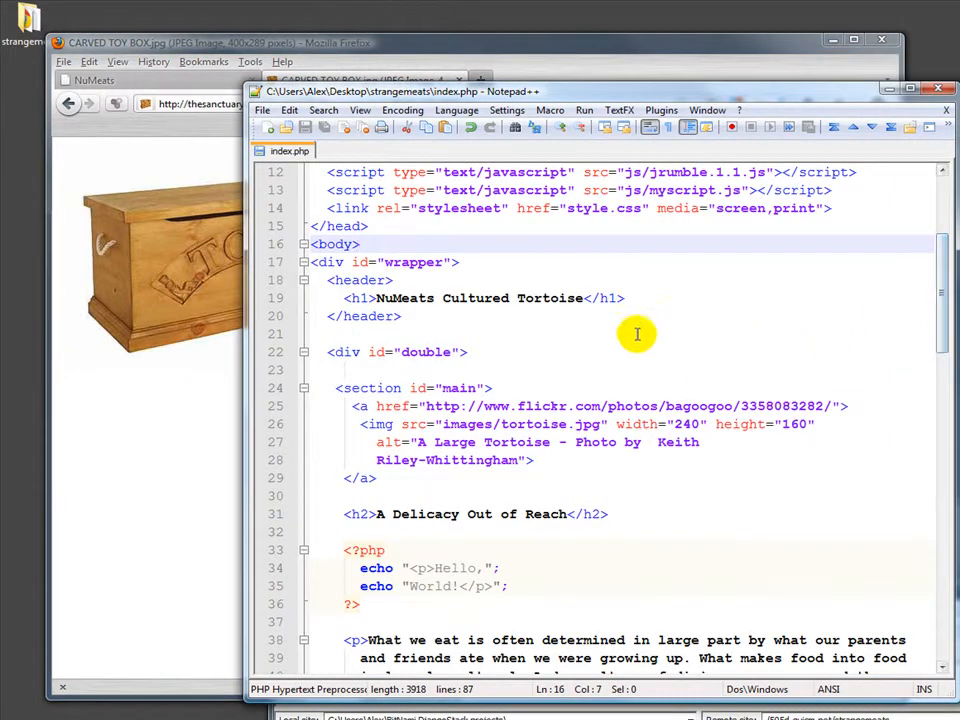
{"action": "mouse_move", "coordinate": [402, 562]}
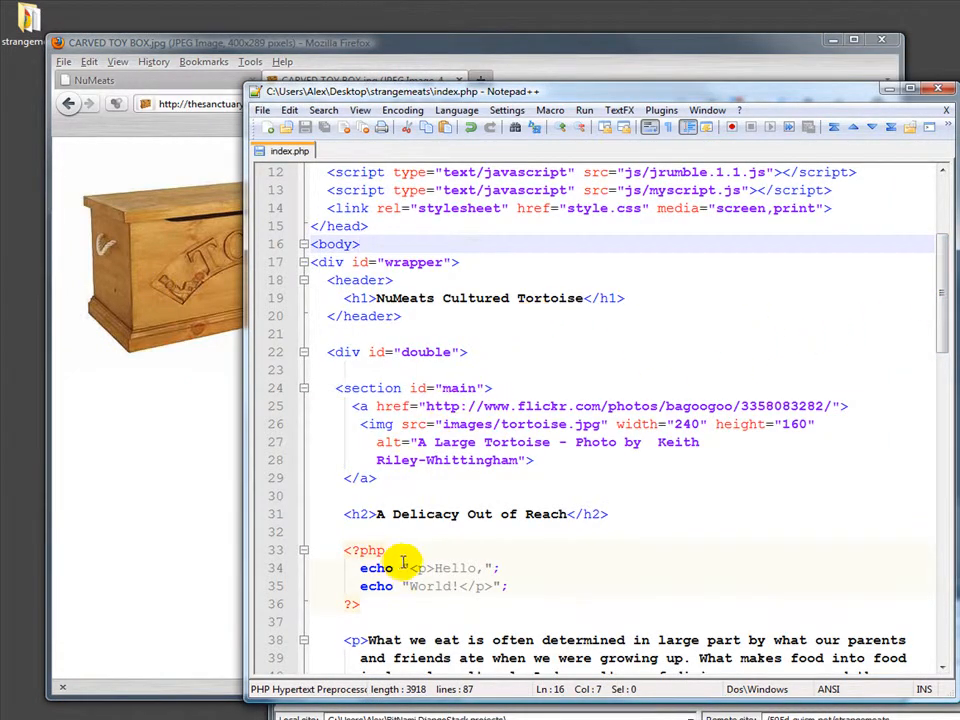
Add the line $x = "Bob"; on a new line after <?php.
{"action": "left_click", "coordinate": [386, 550]}
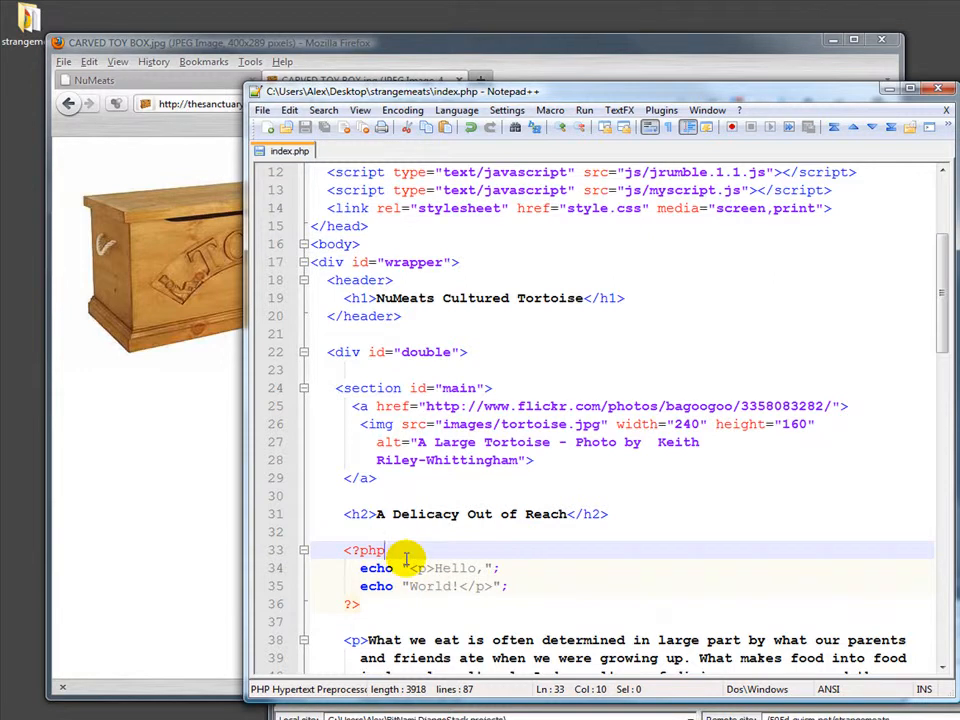
{"action": "key", "text": "Enter"}
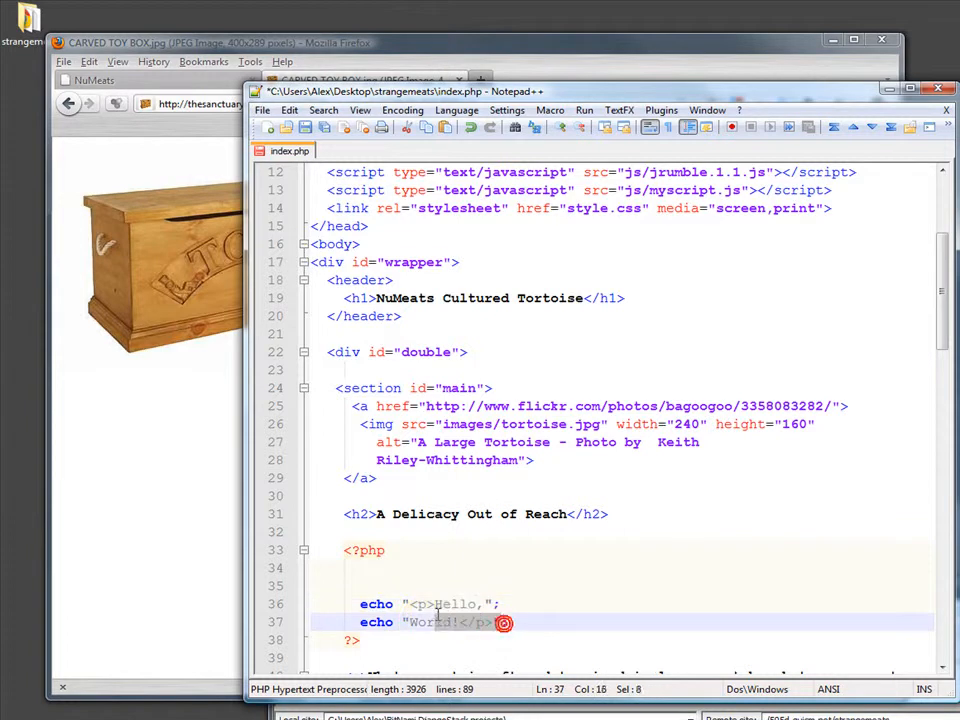
{"action": "left_click", "coordinate": [364, 584]}
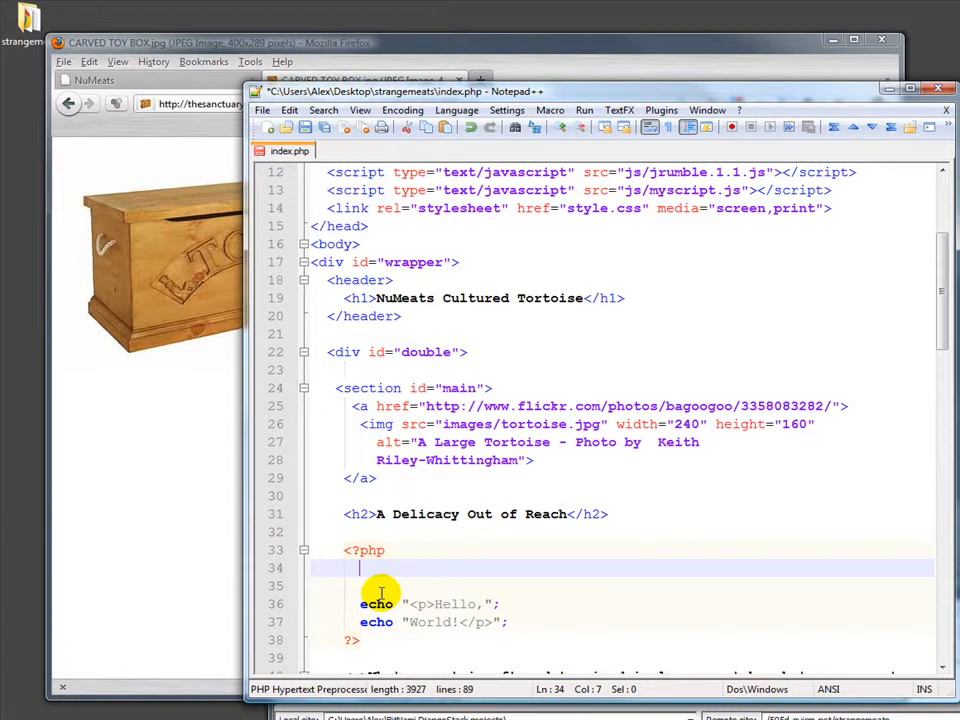
{"action": "type", "text": "$"}
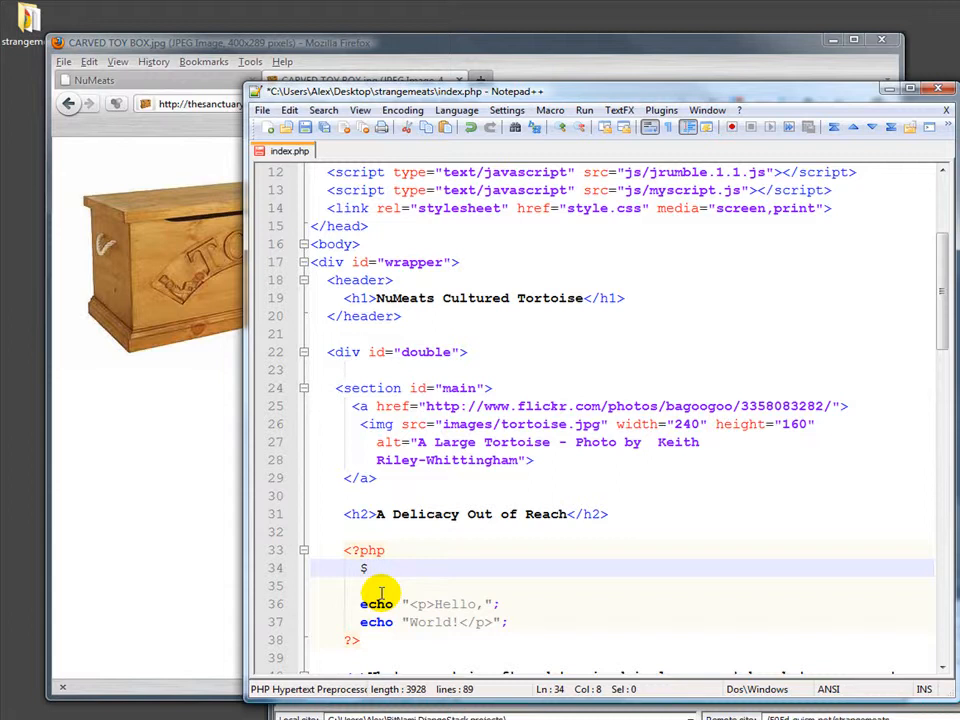
{"action": "type", "text": "x"}
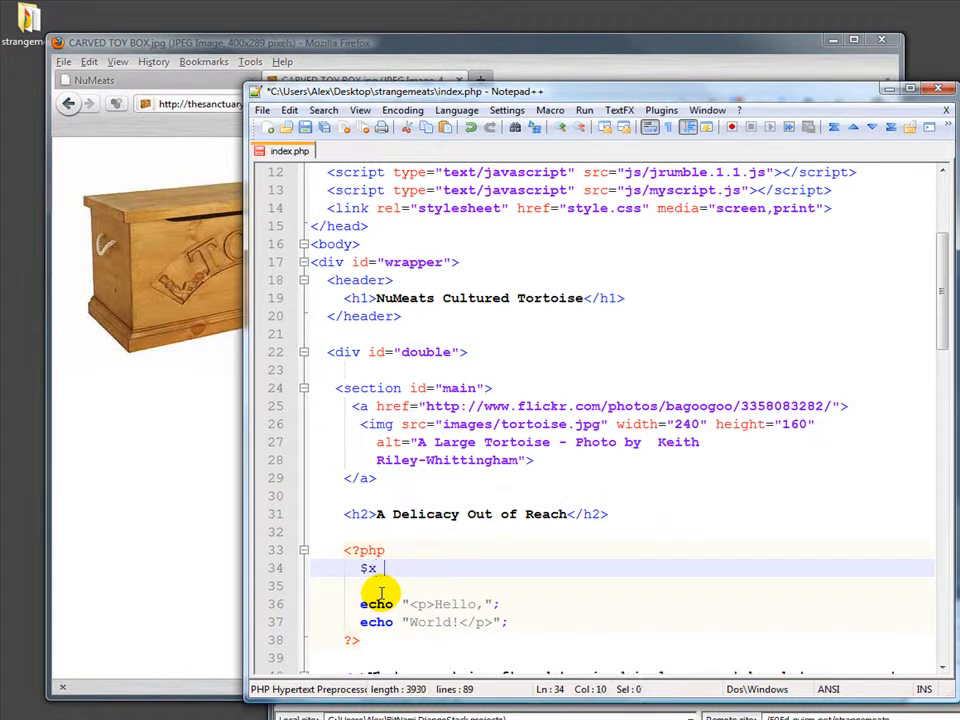
{"action": "type", "text": "= \""}
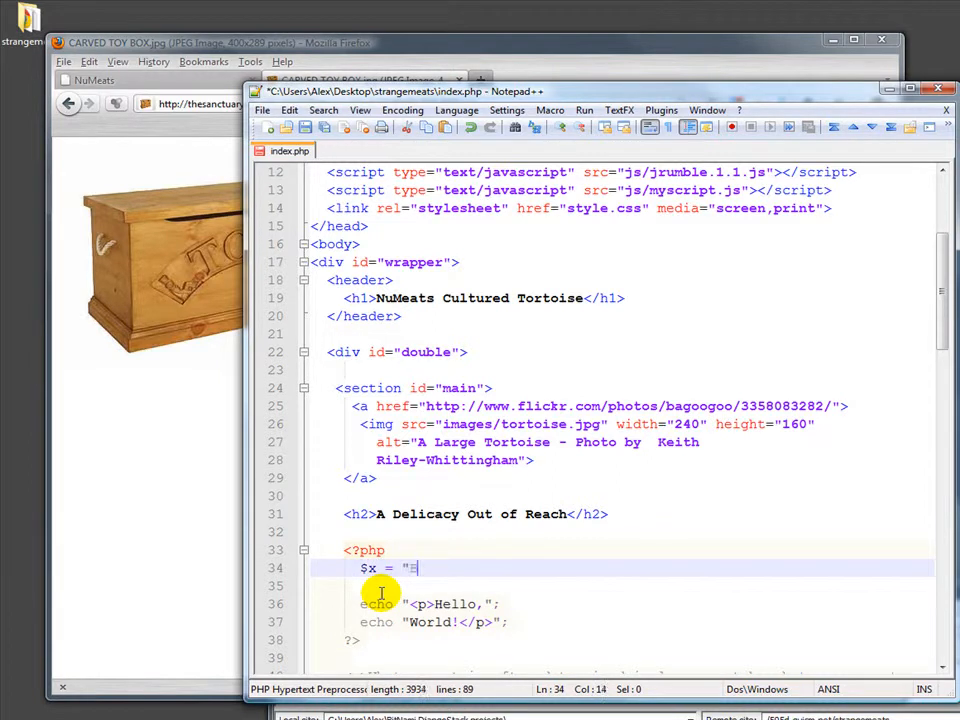
{"action": "type", "text": "Bob\""}
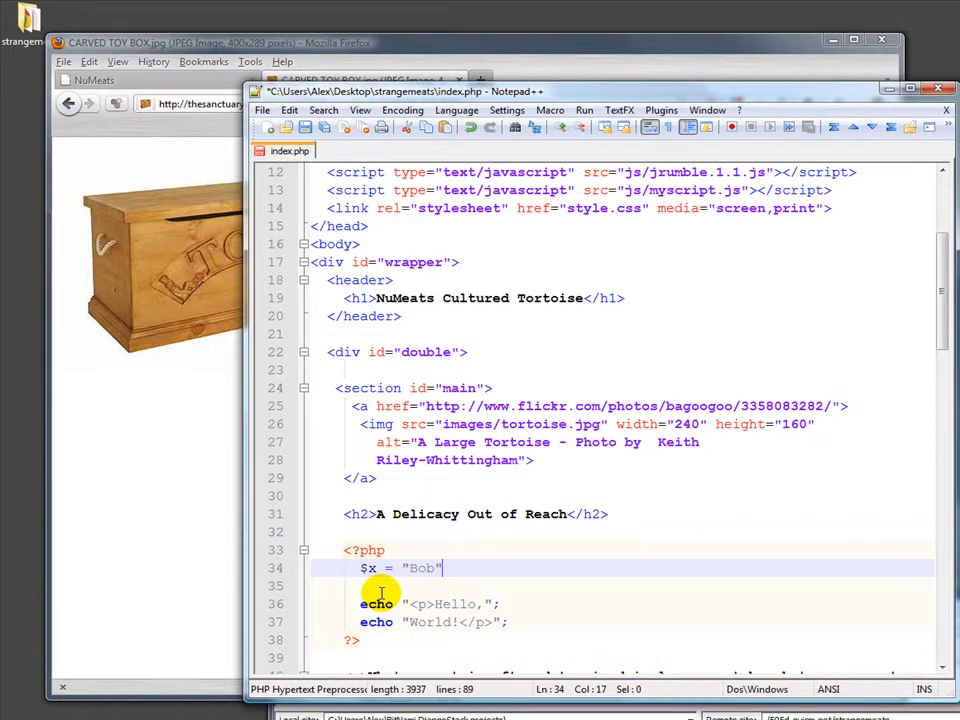
{"action": "type", "text": ";"}
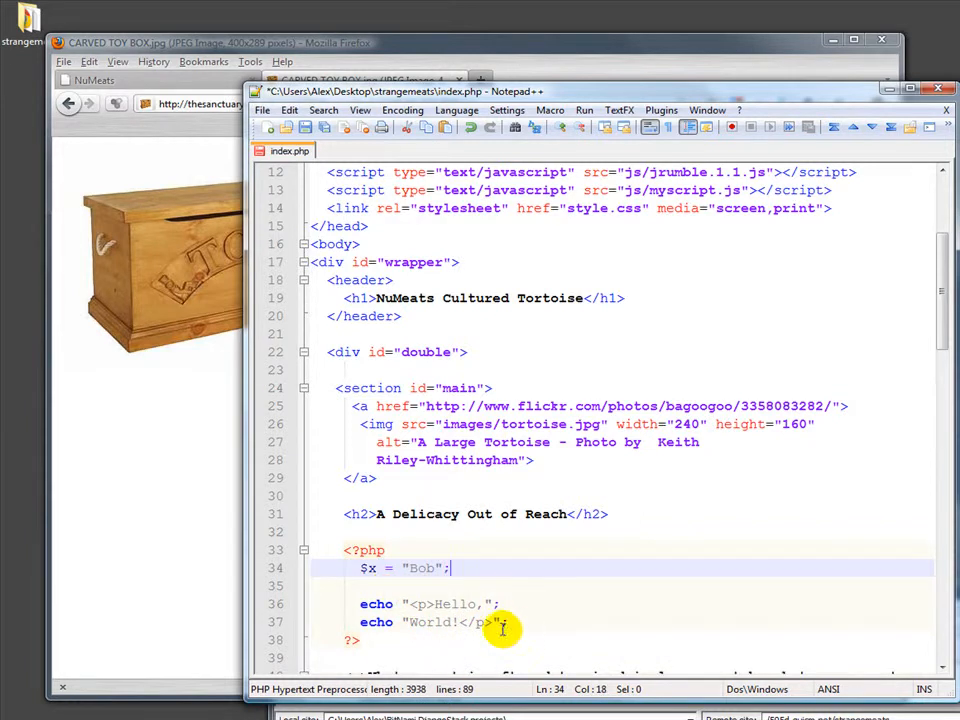
{"action": "mouse_move", "coordinate": [484, 620]}
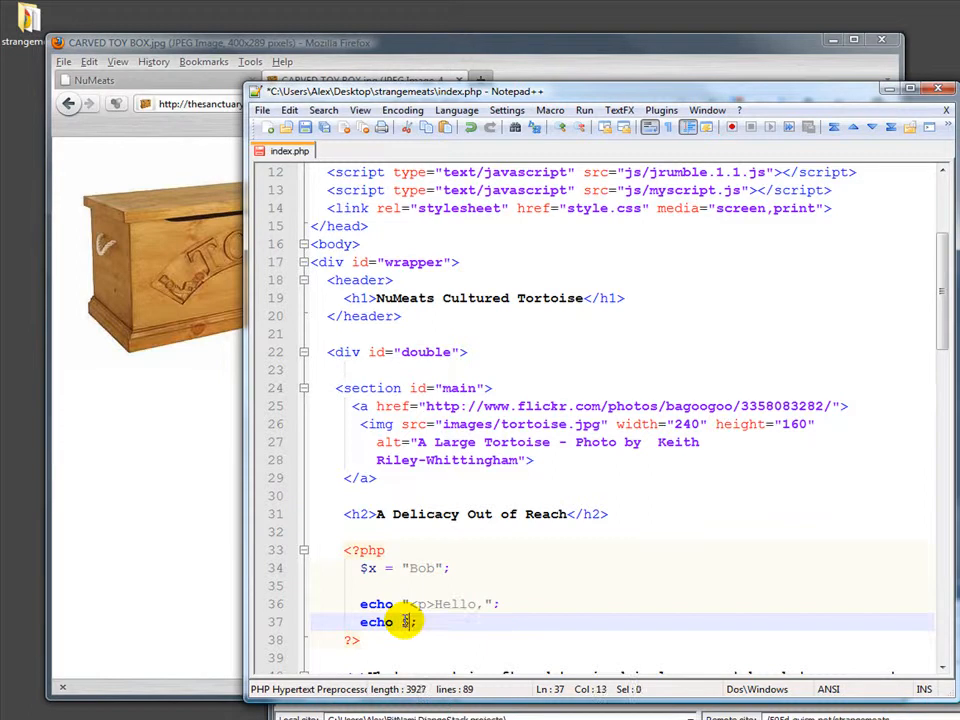
Change the second echo to echo $x; and add echo "</p>" below it.
{"action": "type", "text": "$x"}
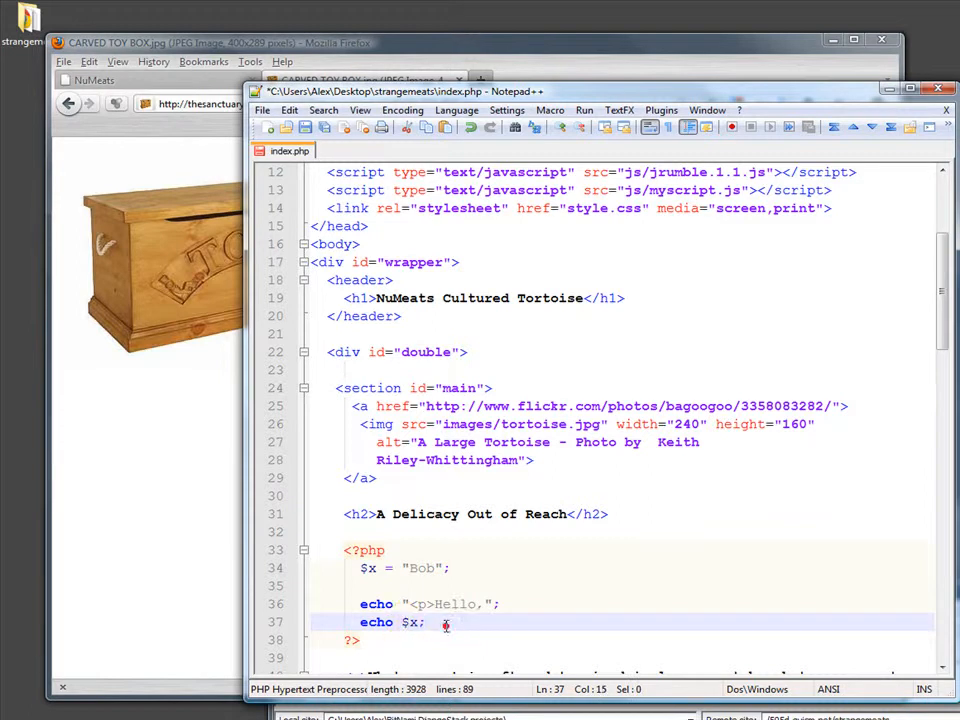
{"action": "type", "text": "echo"}
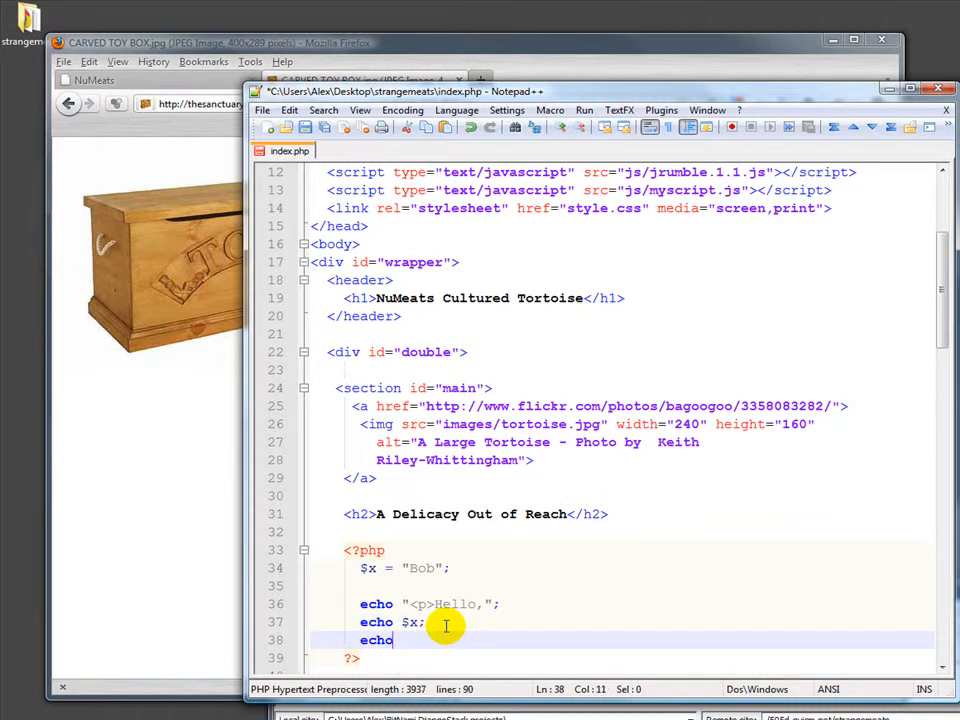
{"action": "type", "text": "\"</p"}
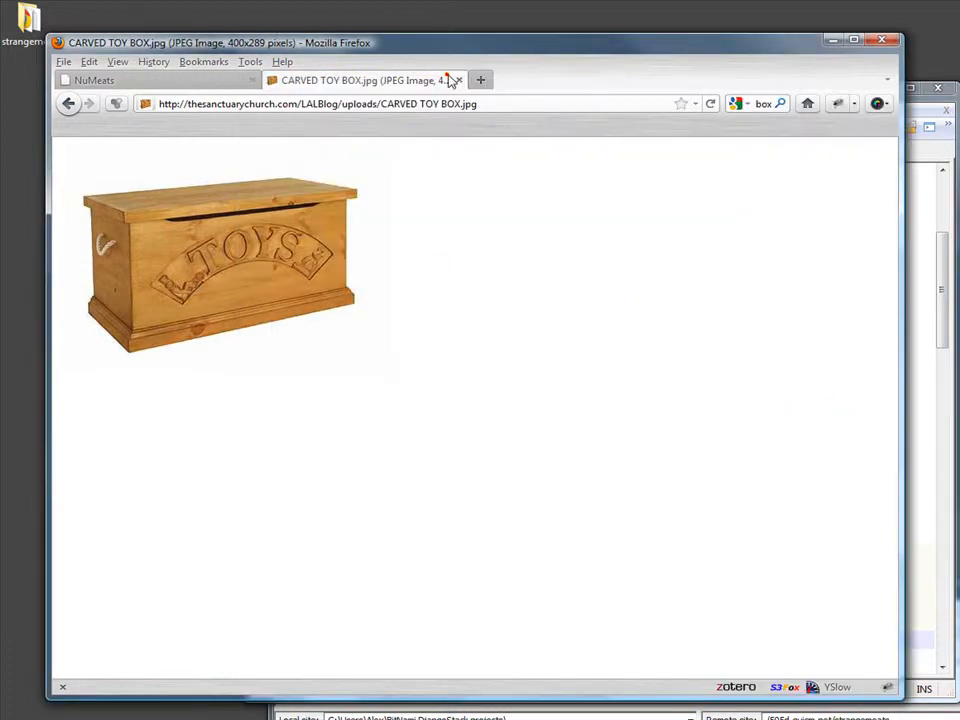
Upload index.php to the remote strangemeats folder, overwriting the existing copy.
{"action": "left_click", "coordinate": [94, 80]}
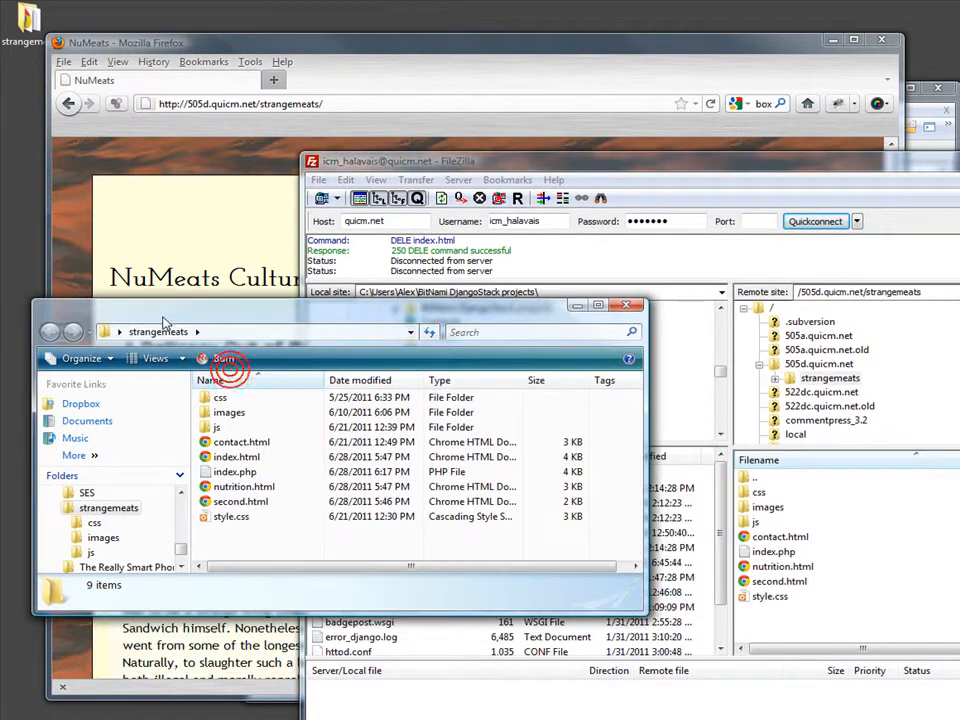
{"action": "left_click", "coordinate": [240, 500]}
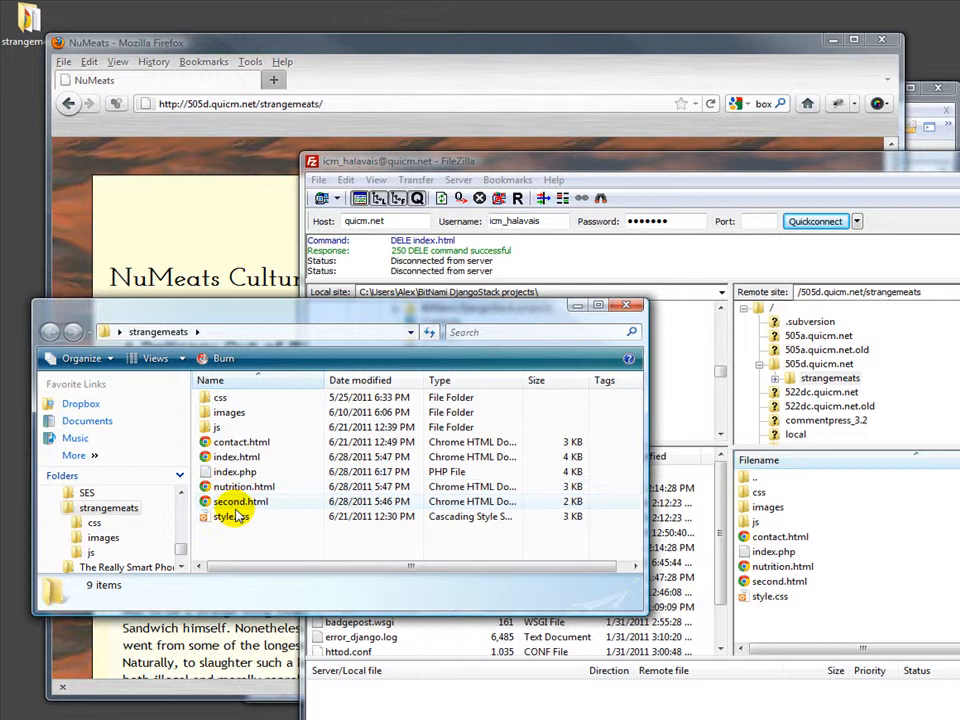
{"action": "mouse_move", "coordinate": [236, 472]}
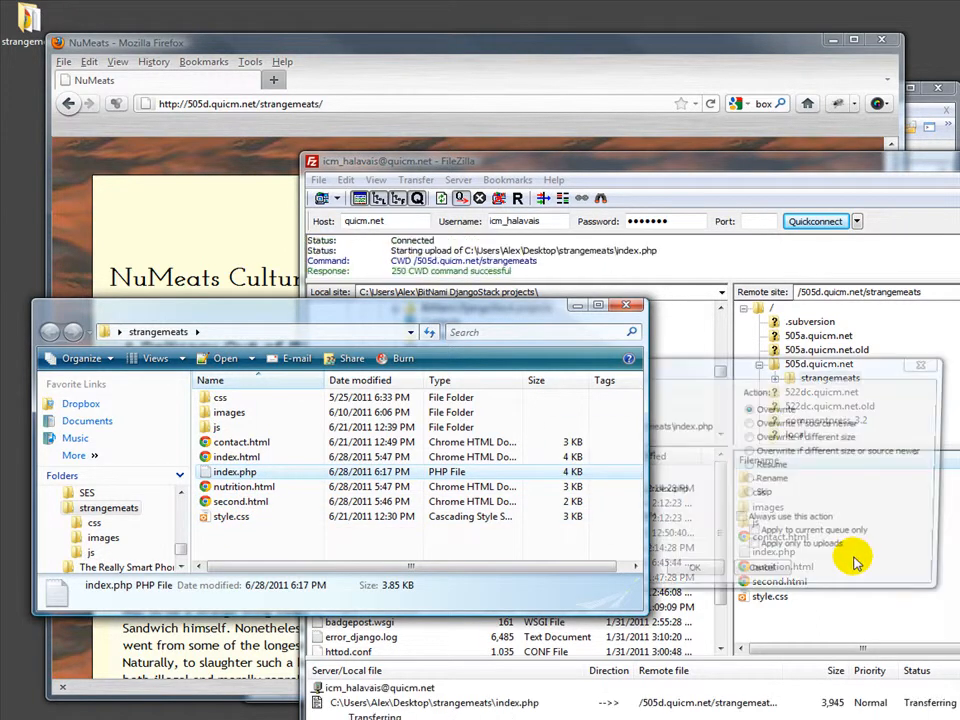
{"action": "left_click", "coordinate": [692, 572]}
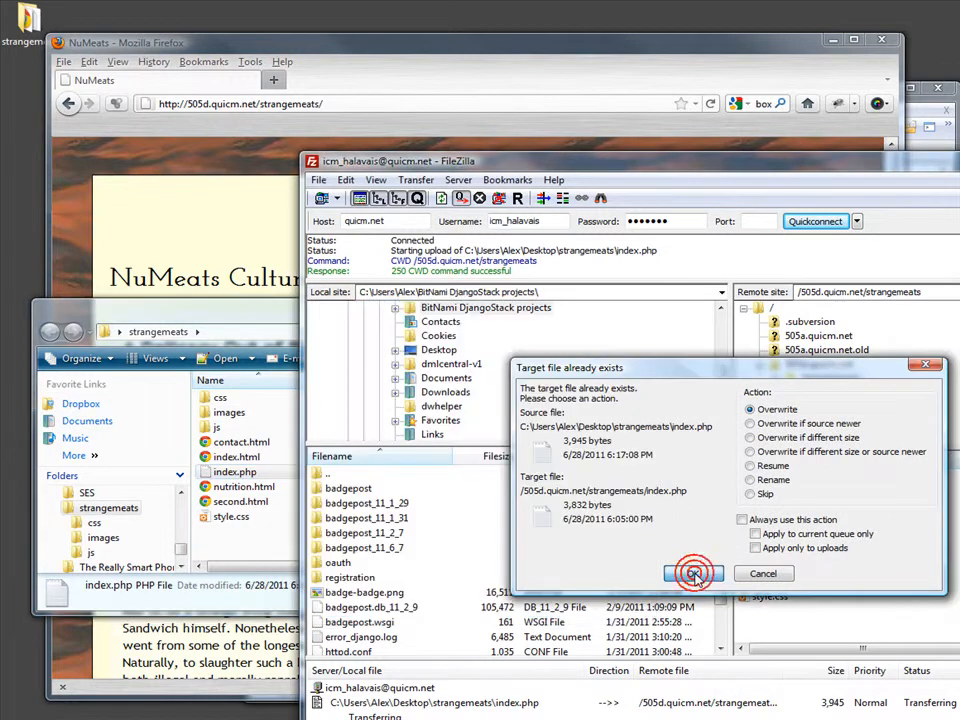
{"action": "left_click", "coordinate": [692, 572]}
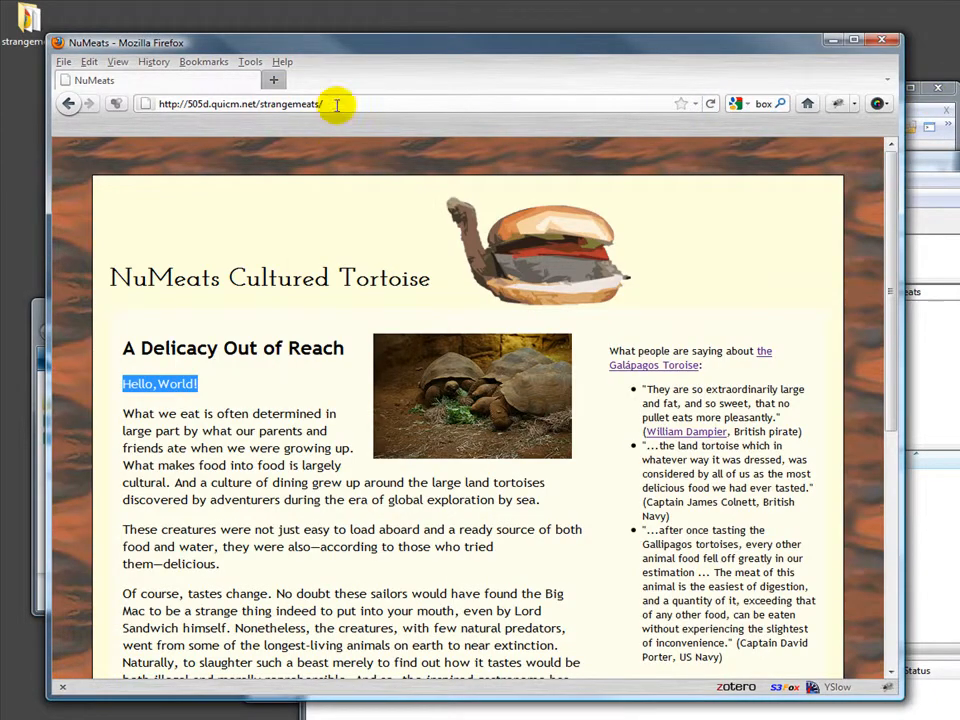
Reload the NuMeats page so the greeting reads Hello,Bob and highlight Bob.
{"action": "left_click", "coordinate": [240, 104]}
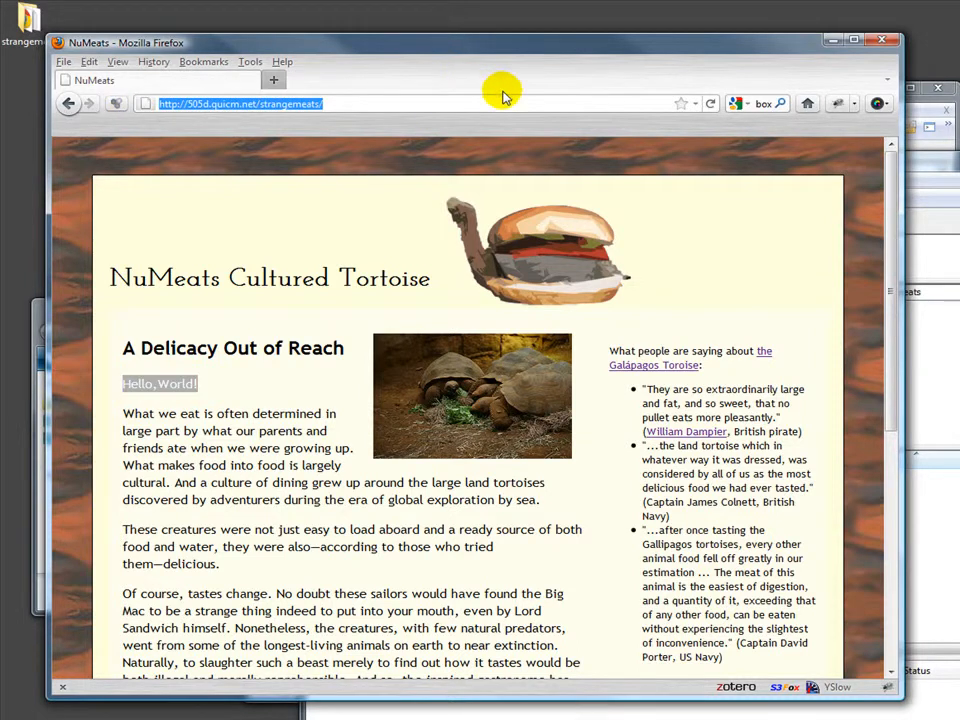
{"action": "left_click", "coordinate": [710, 104]}
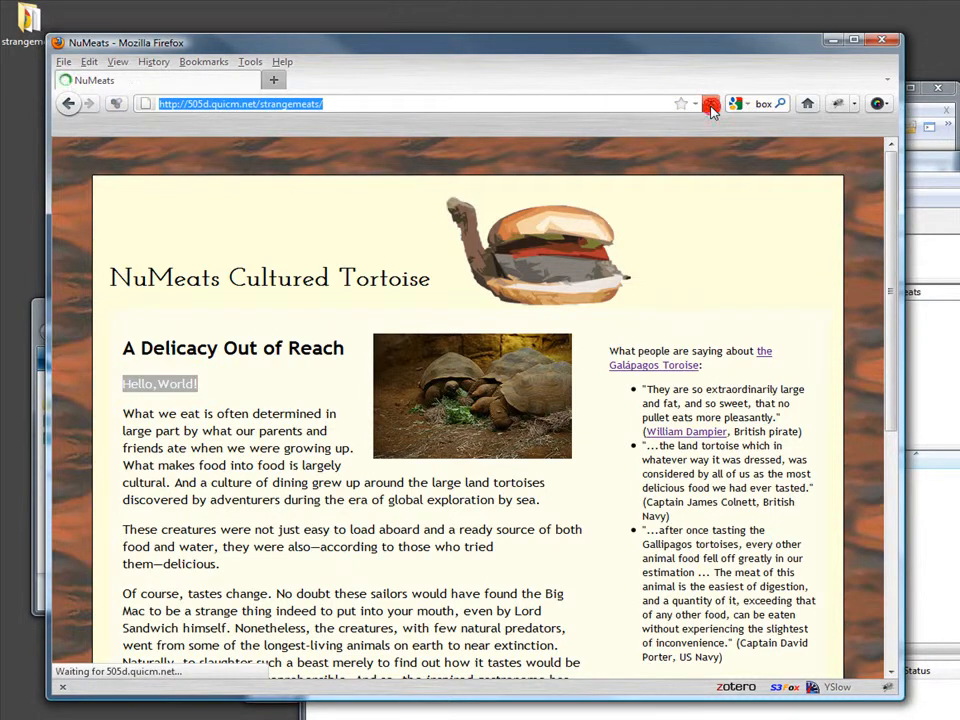
{"action": "left_click", "coordinate": [710, 104]}
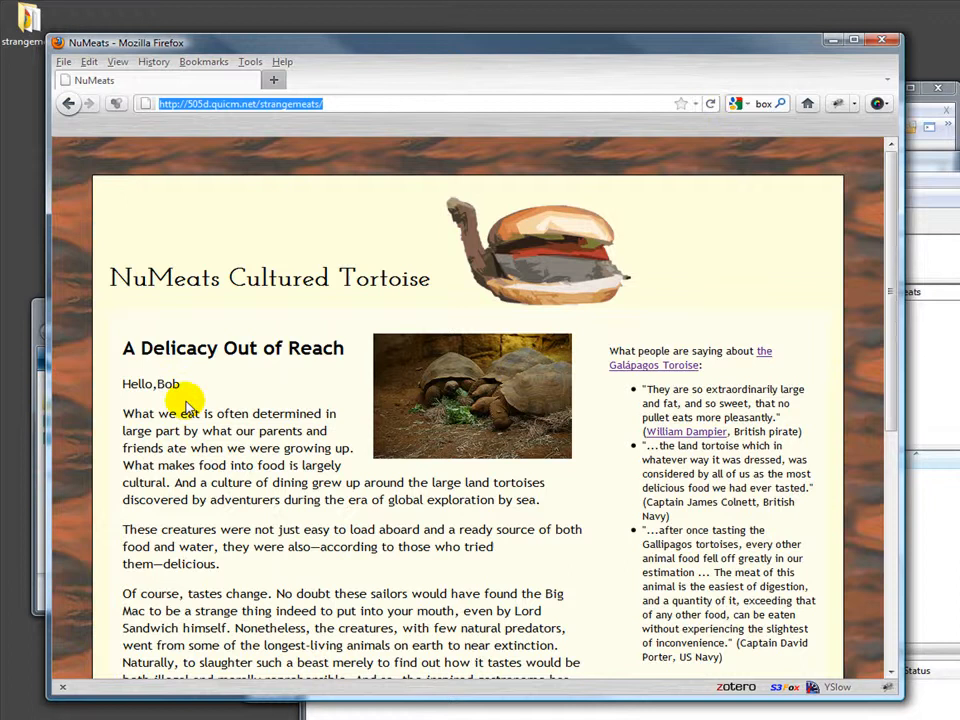
{"action": "double_click", "coordinate": [166, 384]}
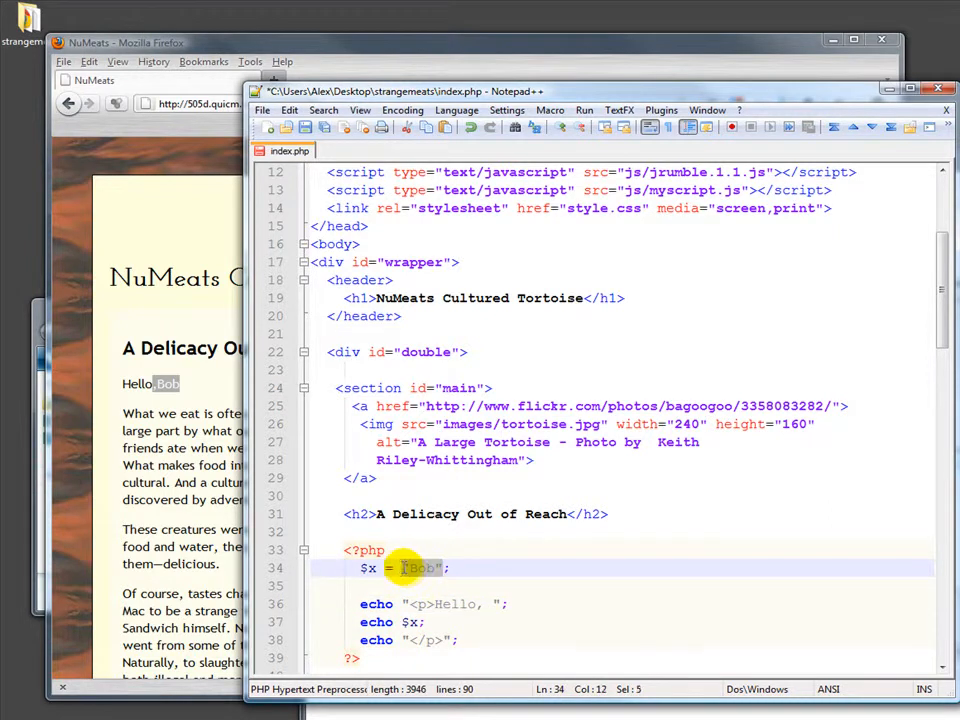
Assign $x the value date('h:i A'); in place of the fixed word.
{"action": "type", "text": "date"}
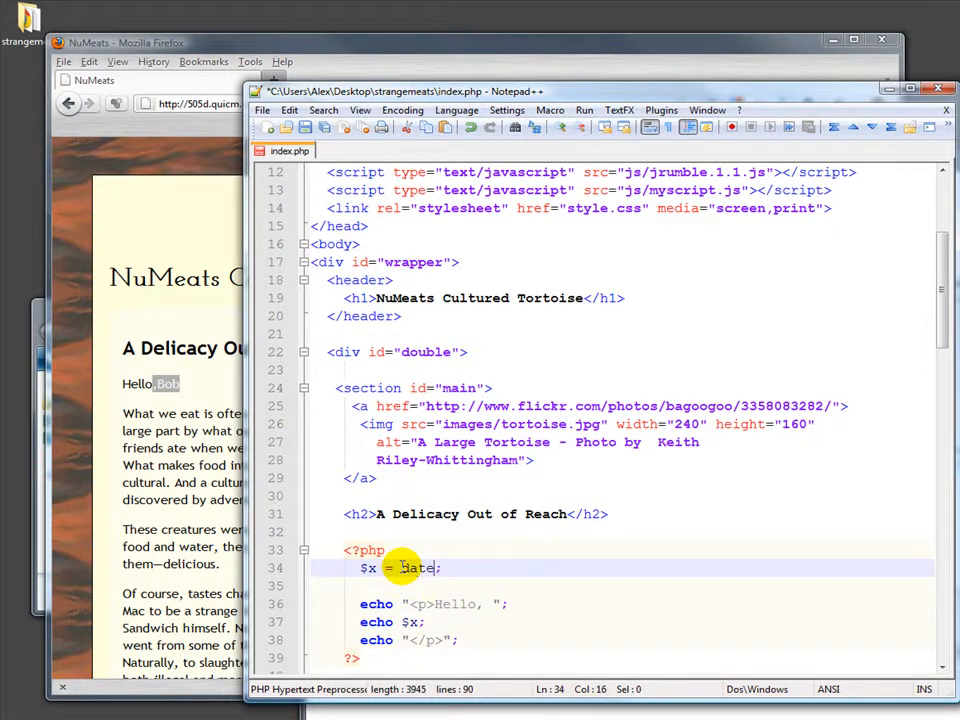
{"action": "type", "text": "("}
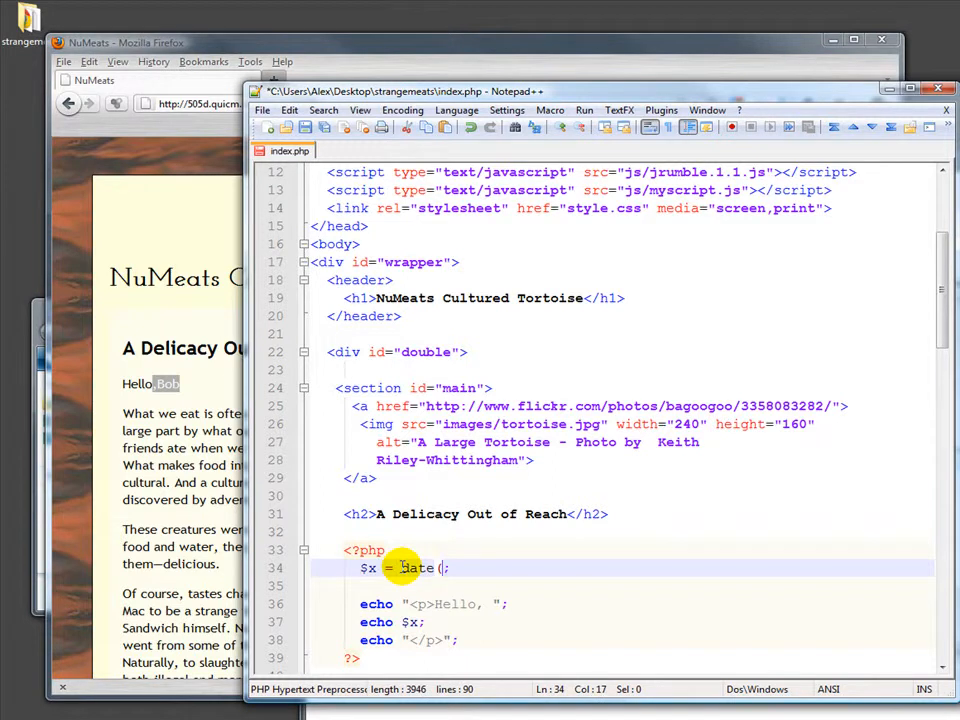
{"action": "type", "text": "'h"}
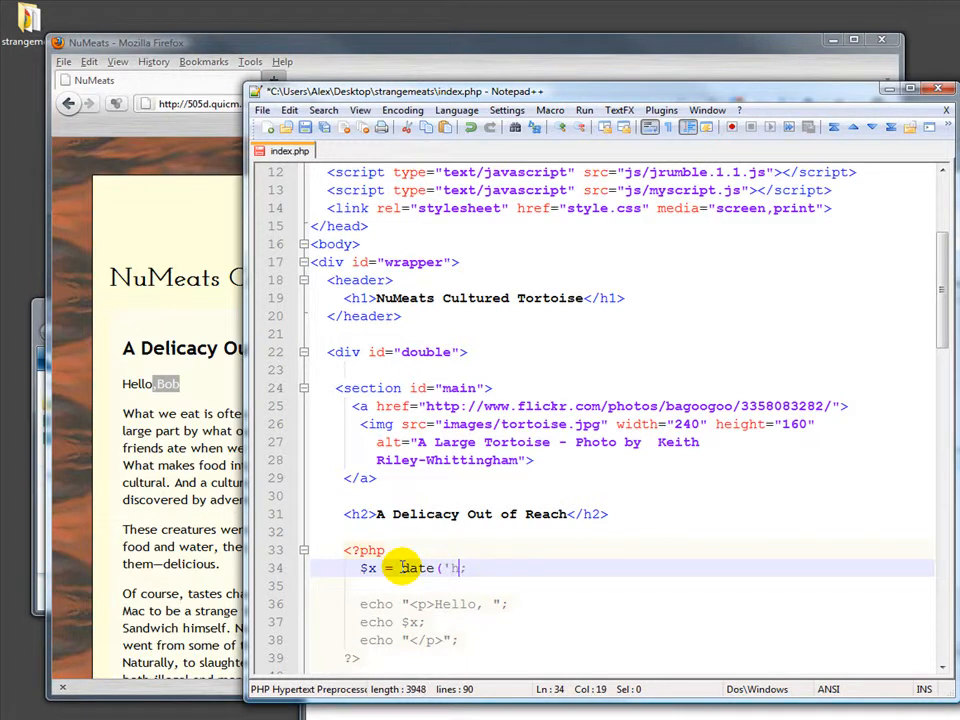
{"action": "type", "text": ":i:"}
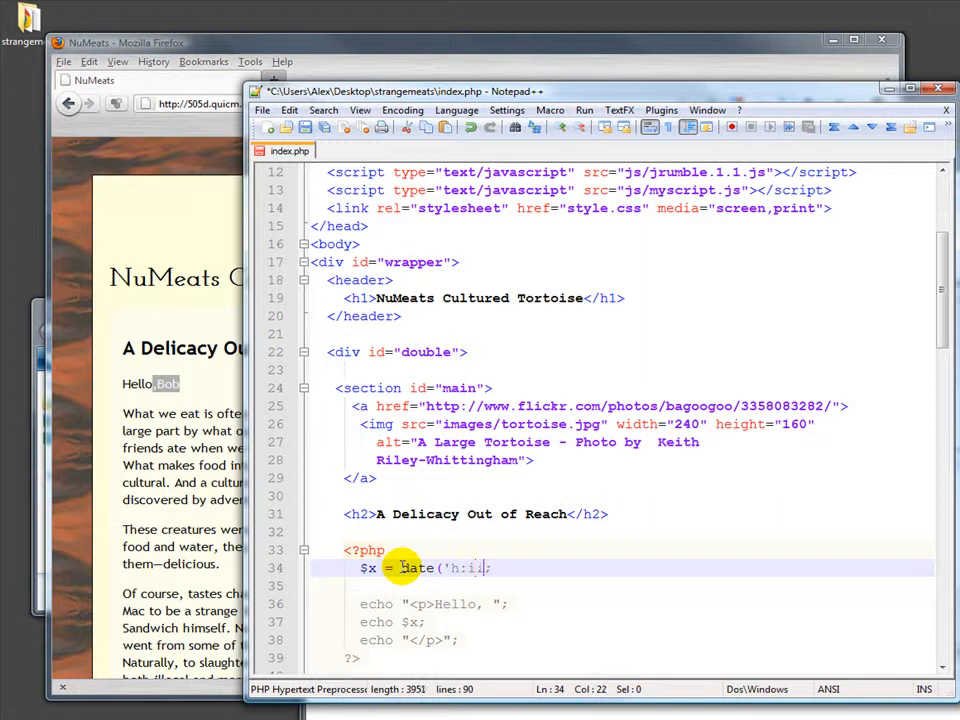
{"action": "type", "text": "A"}
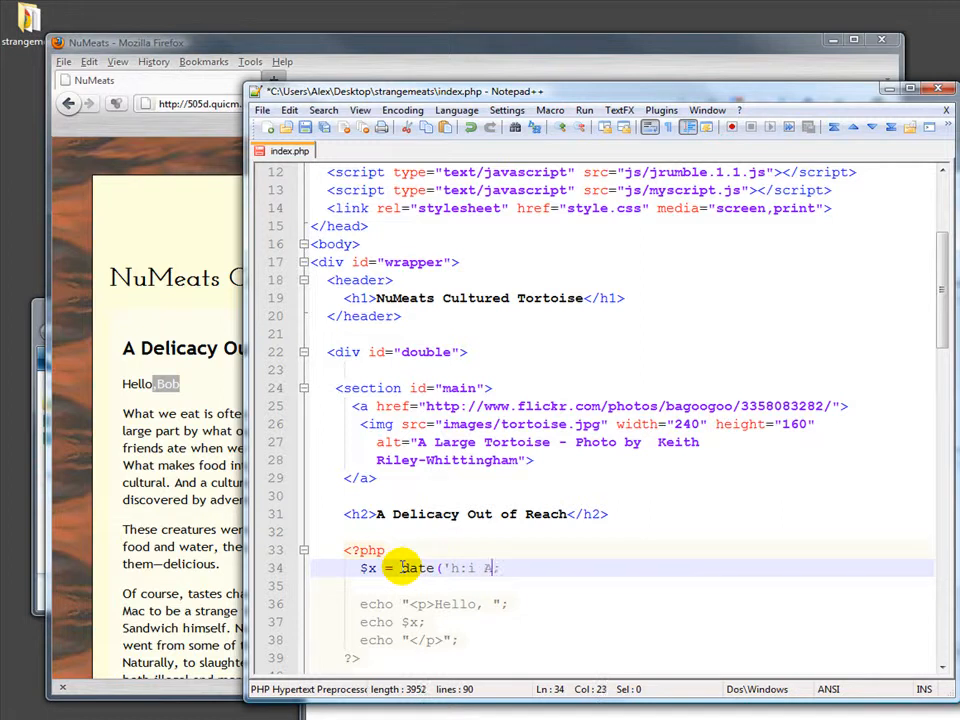
{"action": "type", "text": "')"}
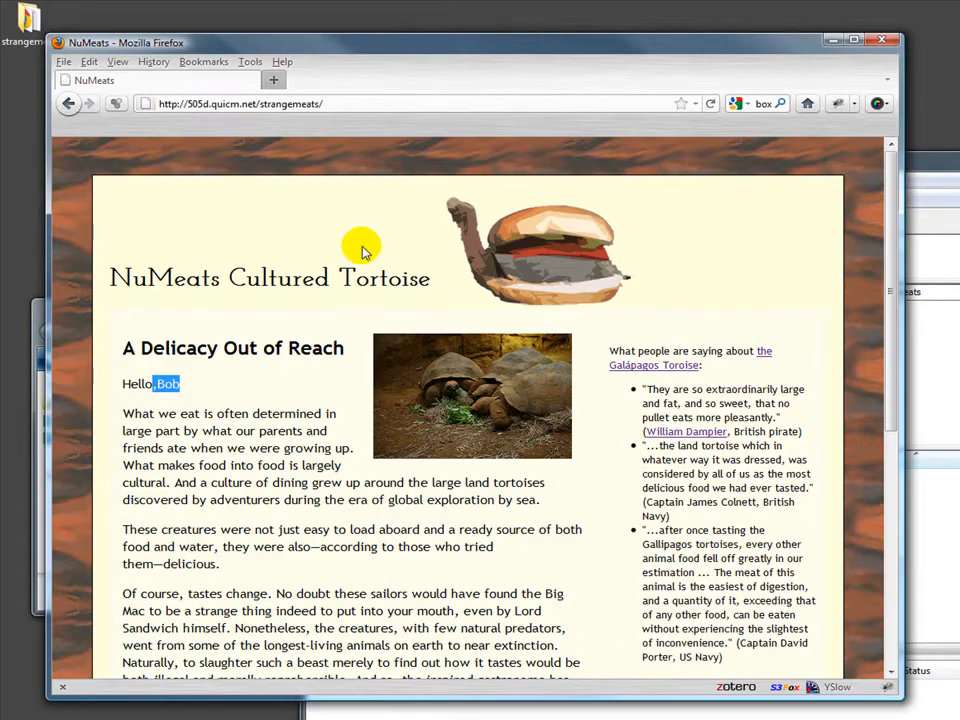
Reload the page so the greeting shows Hello, 03:19 PM and highlight the time.
{"action": "left_click", "coordinate": [710, 104]}
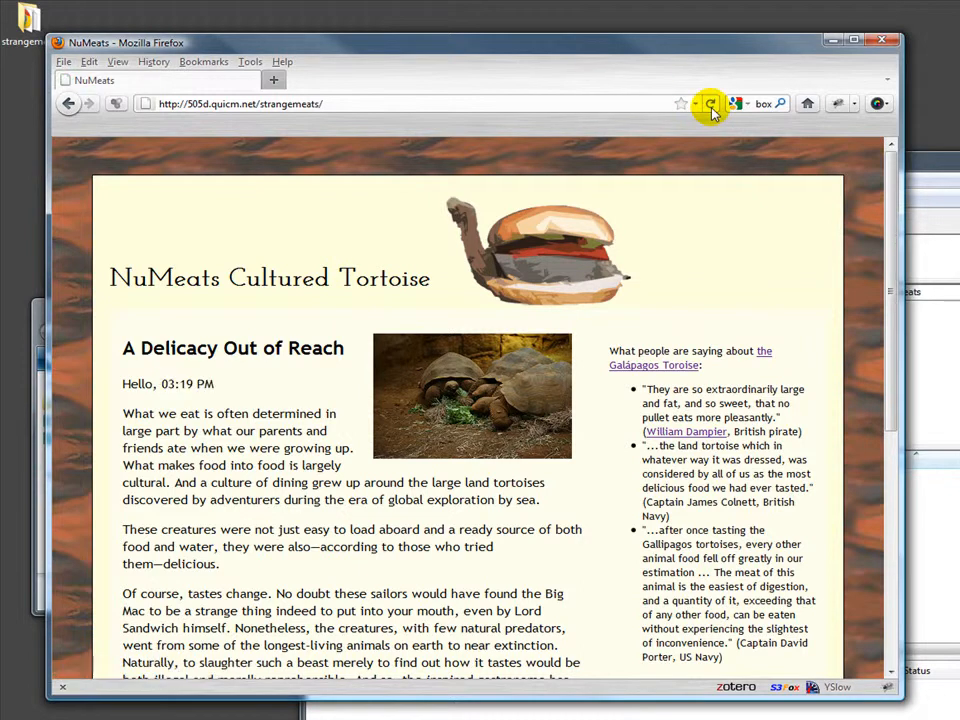
{"action": "double_click", "coordinate": [180, 384]}
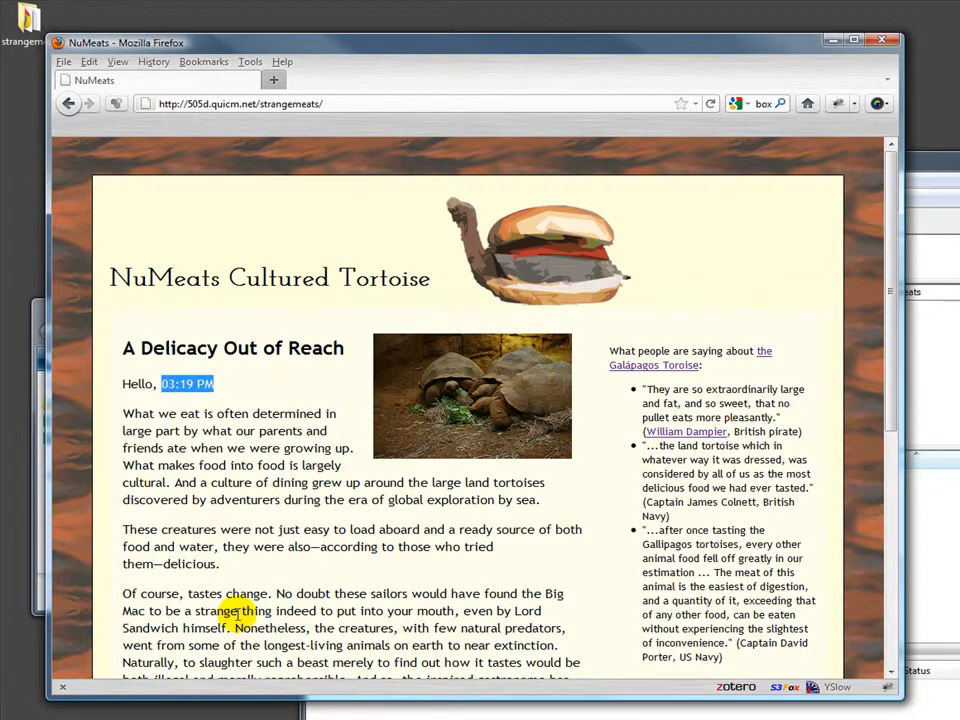
{"action": "mouse_move", "coordinate": [220, 378]}
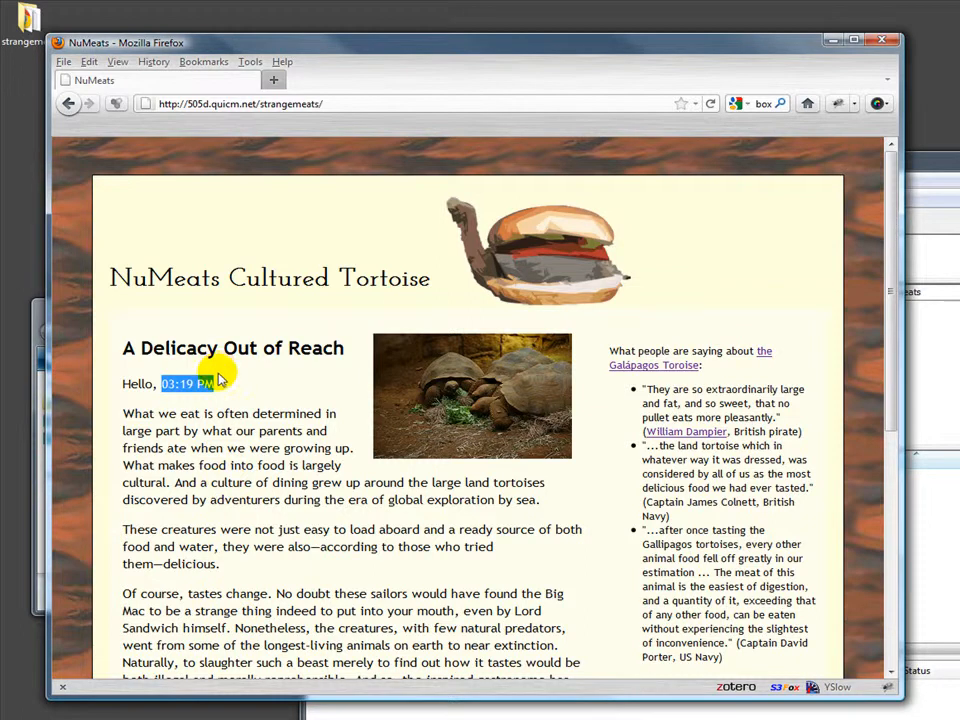
{"action": "mouse_move", "coordinate": [236, 390]}
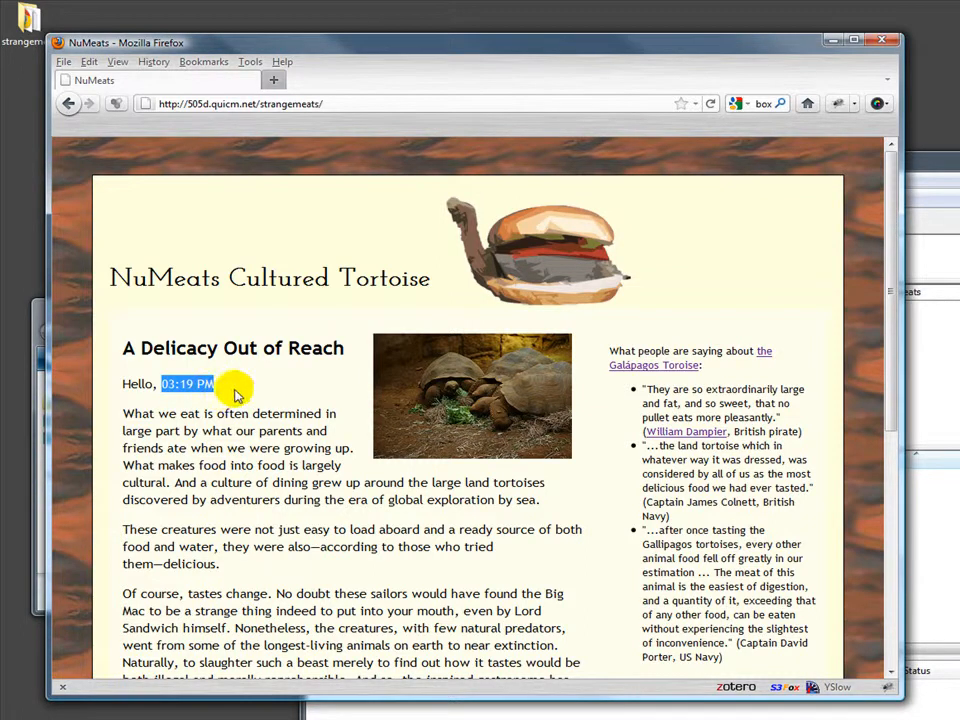
{"action": "mouse_move", "coordinate": [292, 482]}
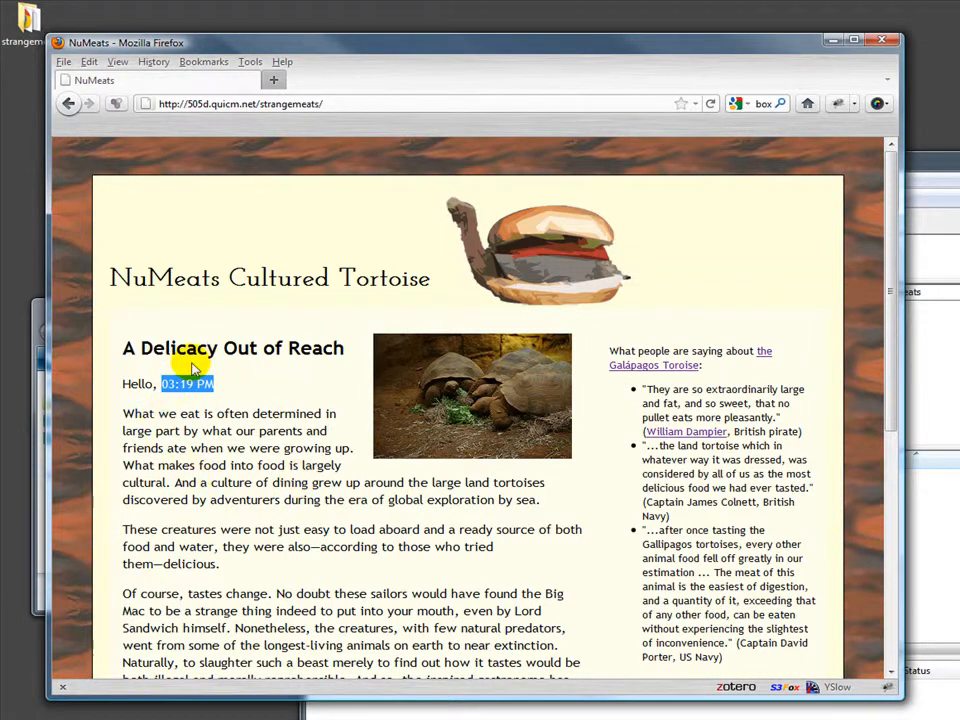
{"action": "left_click", "coordinate": [710, 104]}
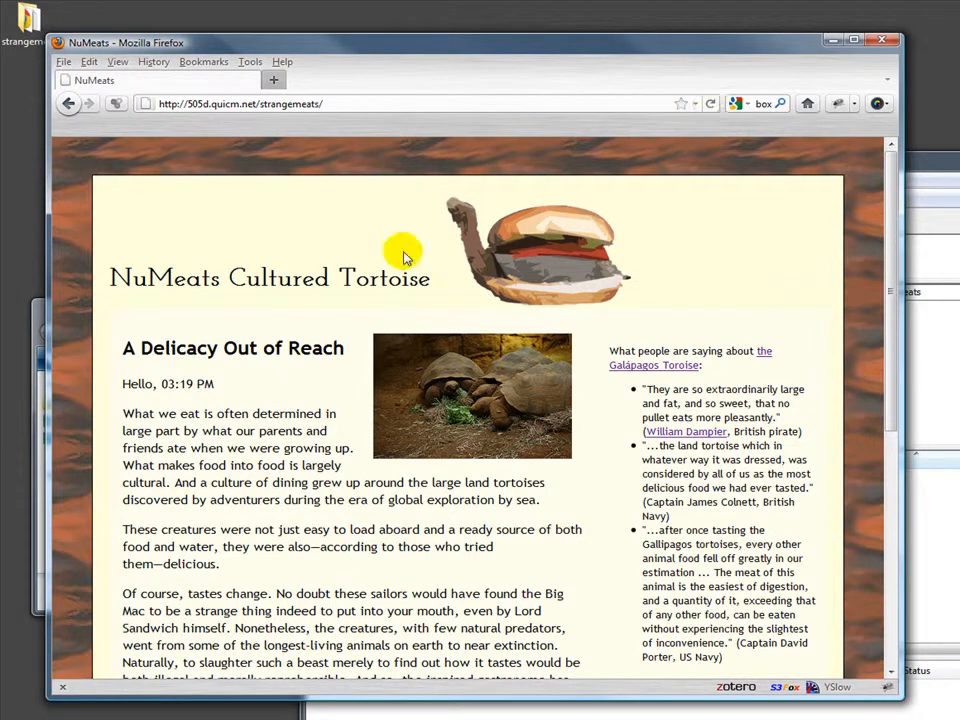
{"action": "left_click", "coordinate": [710, 104]}
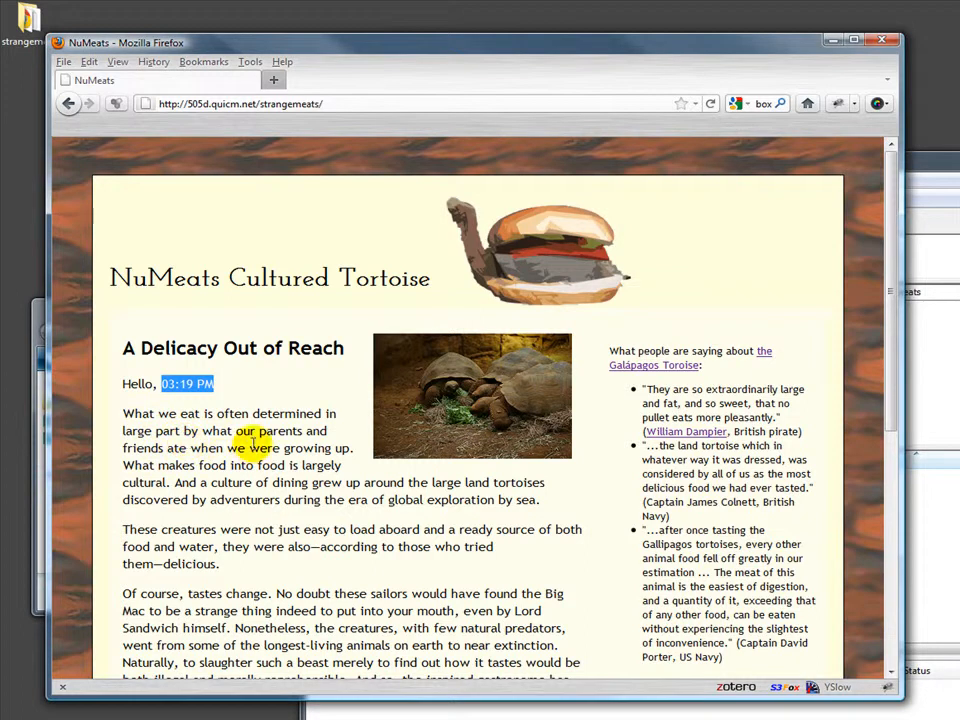
{"action": "right_click", "coordinate": [188, 384]}
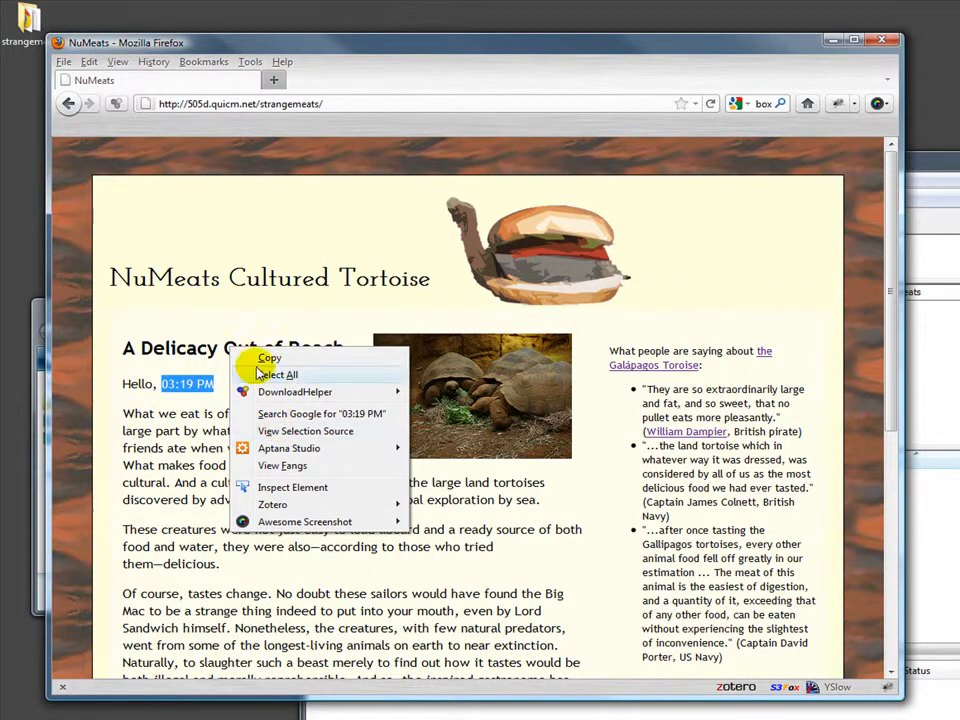
{"action": "left_click", "coordinate": [116, 60]}
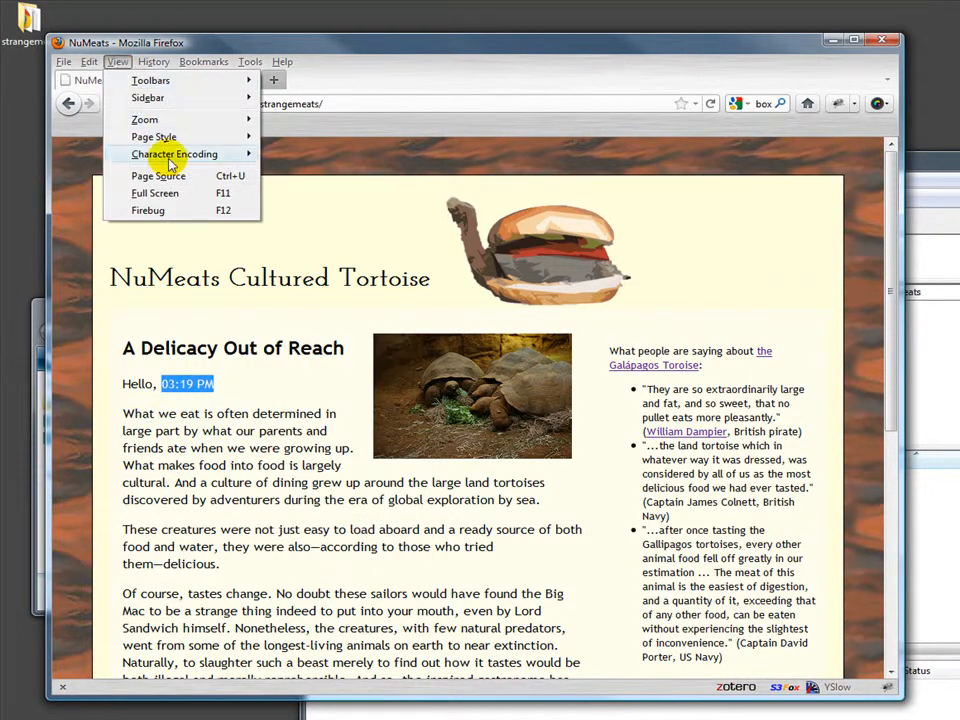
{"action": "left_click", "coordinate": [156, 176]}
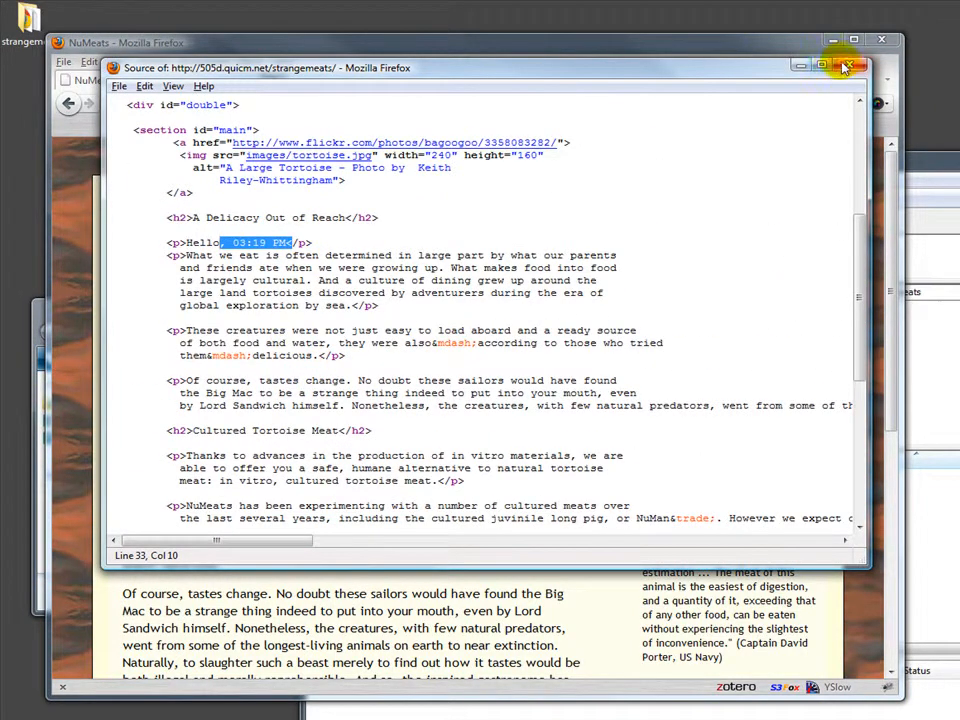
{"action": "left_click", "coordinate": [844, 68]}
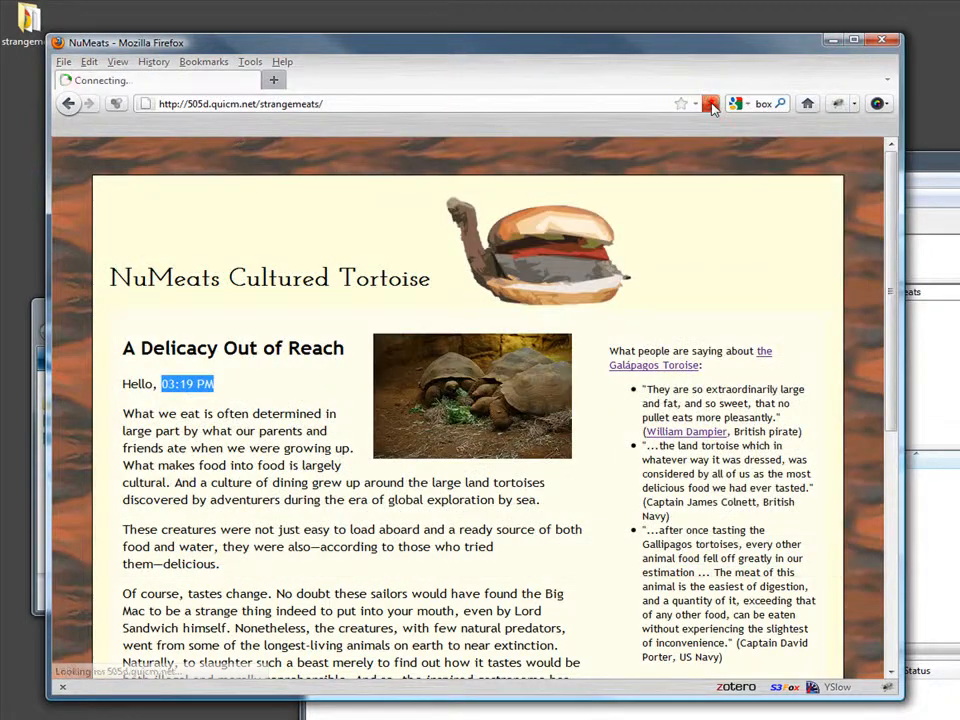
{"action": "left_click", "coordinate": [710, 104]}
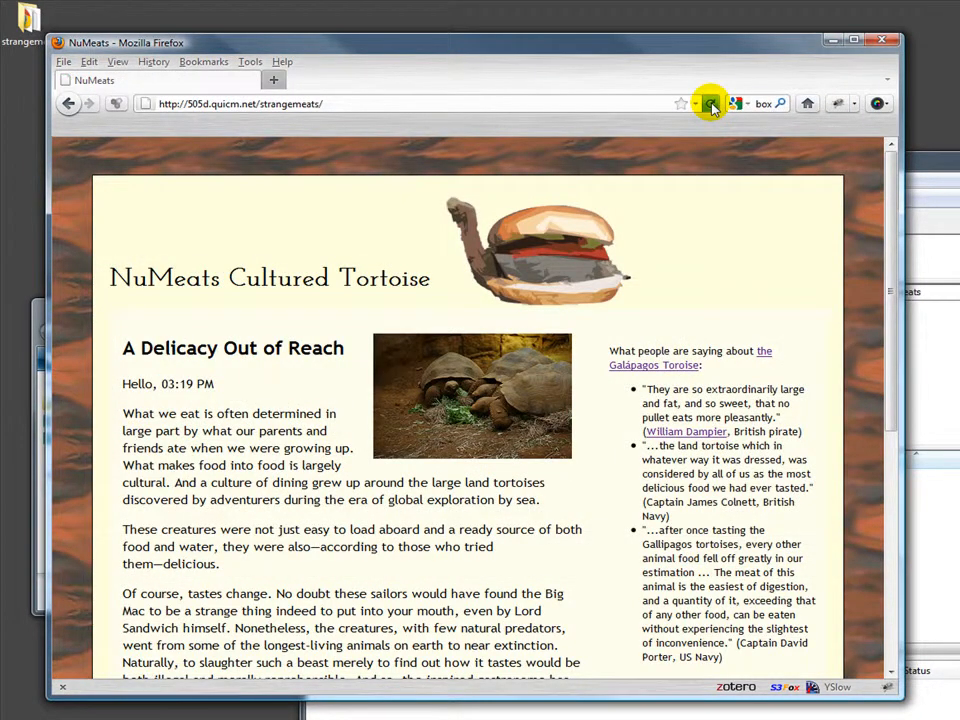